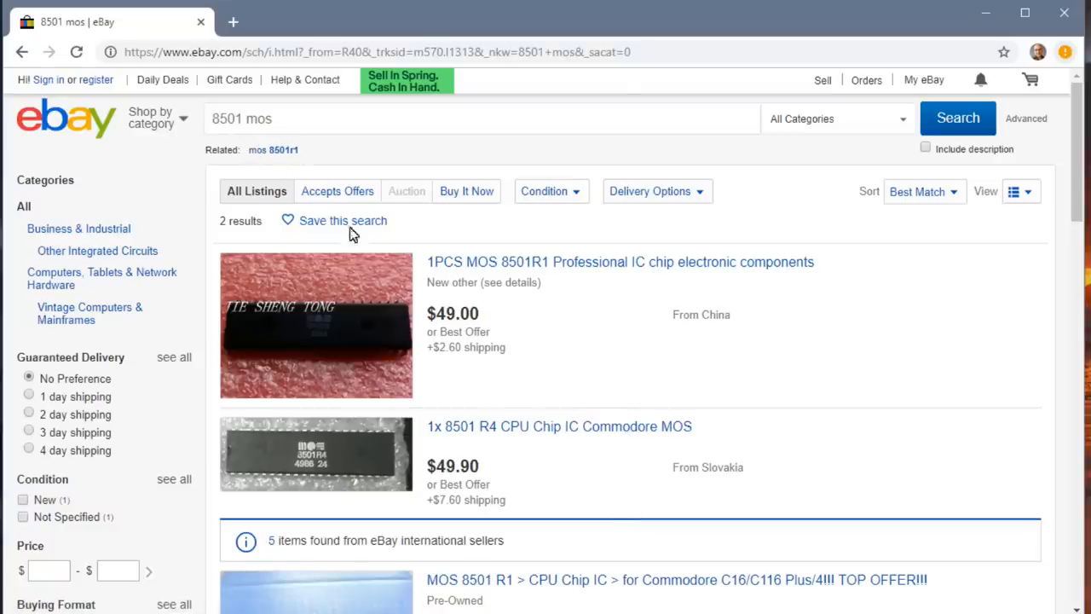
mouse_move(451, 336)
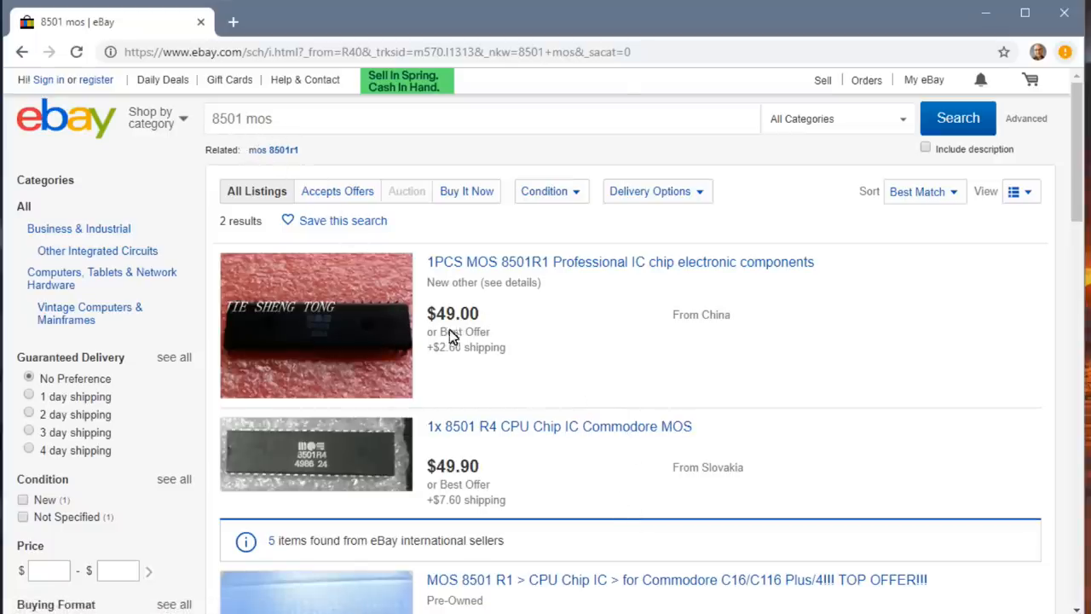
mouse_move(513, 473)
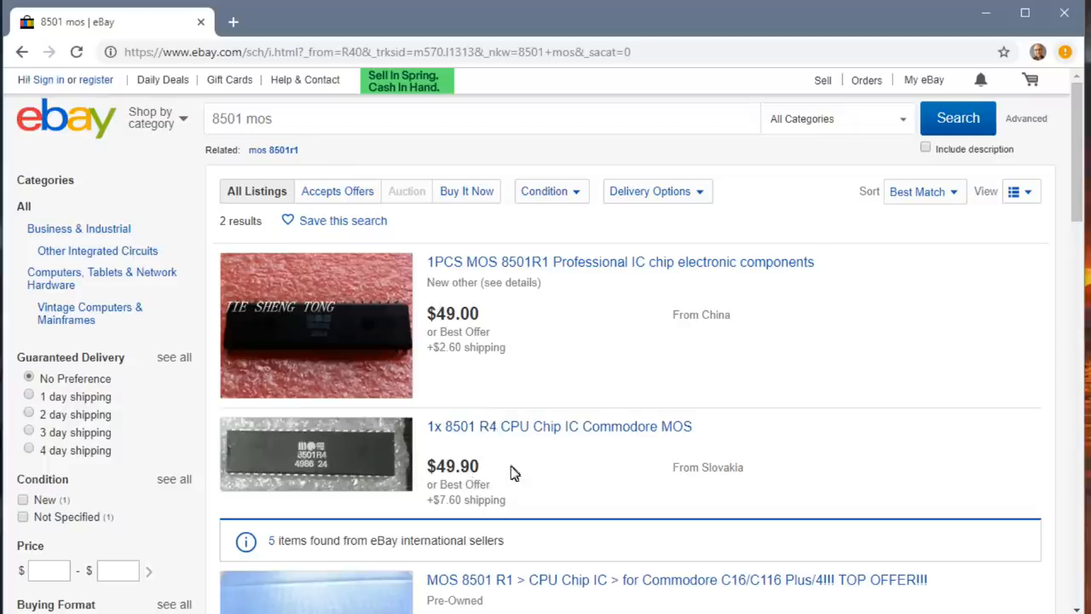
View the $49.90 '1x 8501 R4 CPU Chip IC Commodore MOS' listing from Slovakia, then return to results.
click(539, 435)
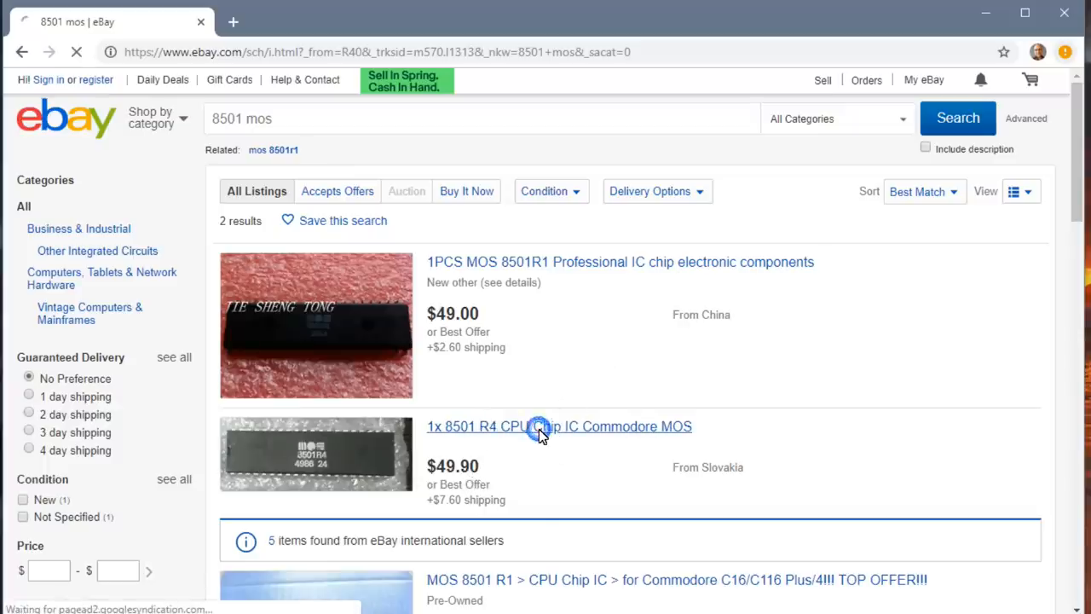
click(540, 431)
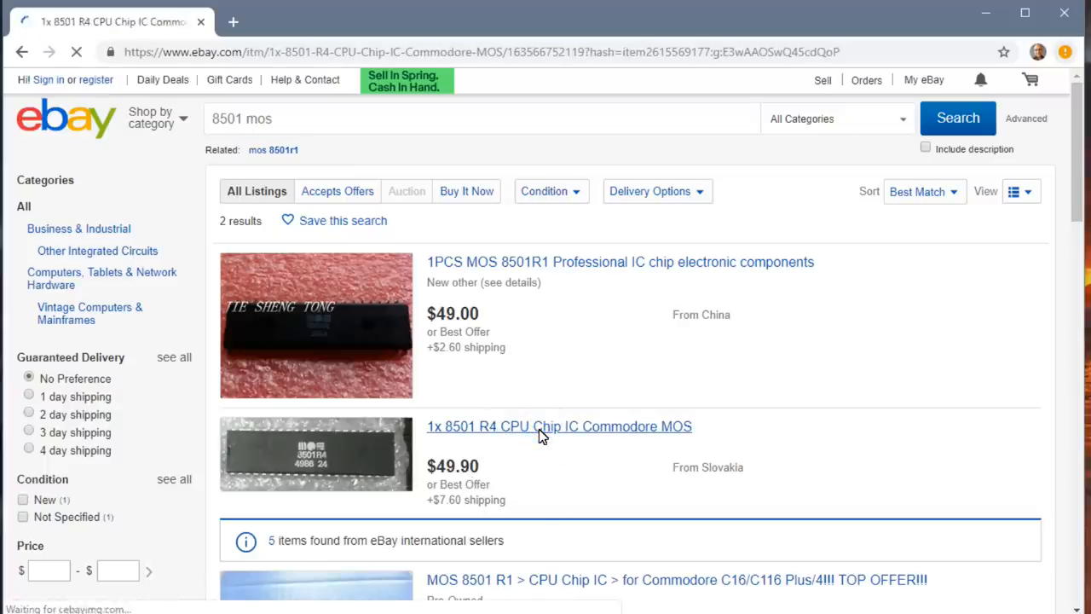
click(542, 426)
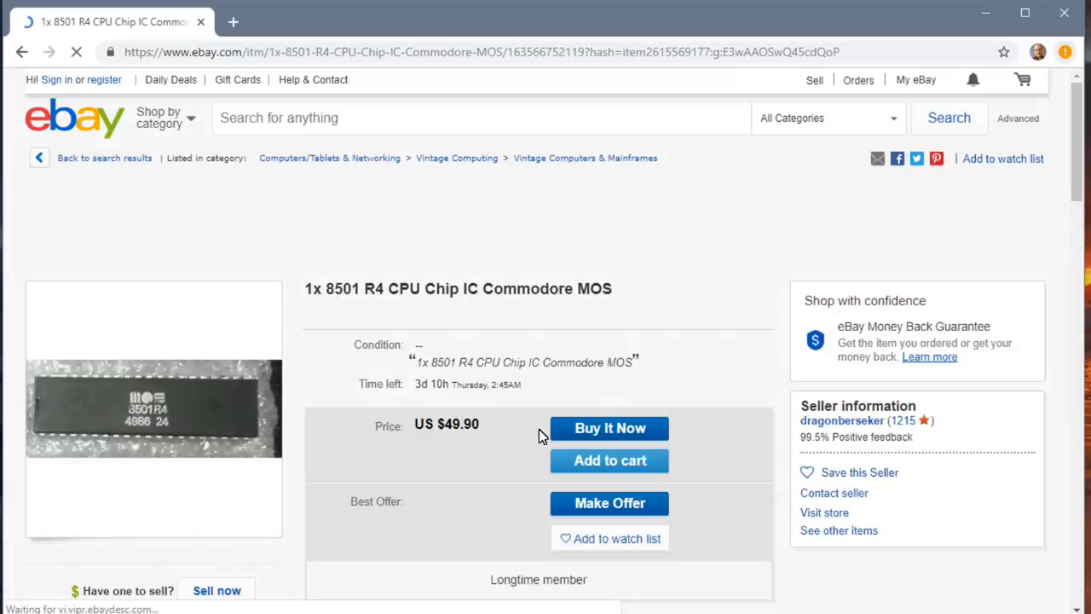
scroll(down, 3)
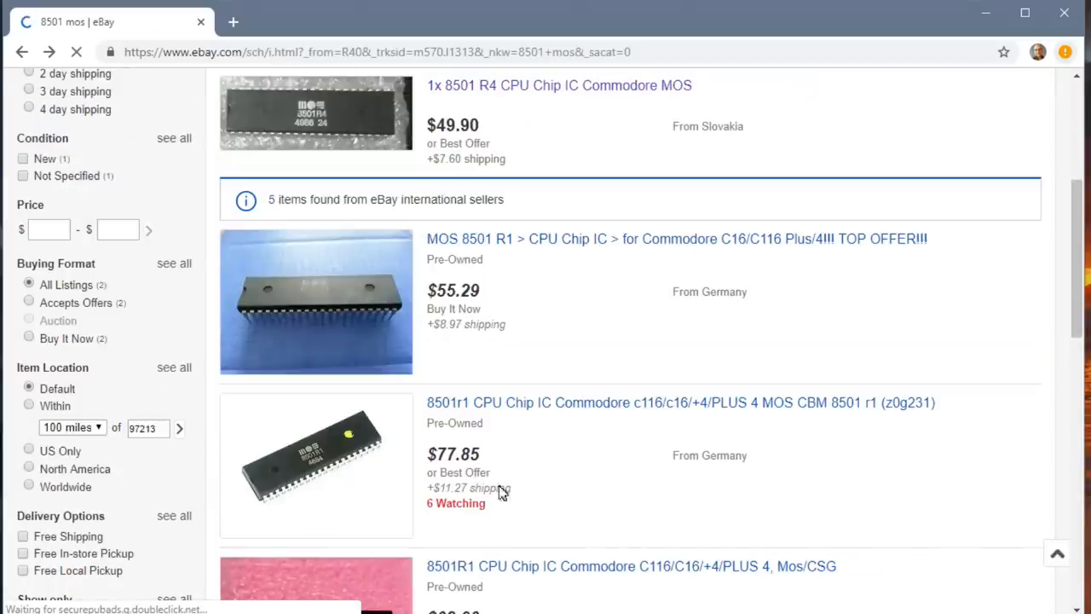
mouse_move(524, 390)
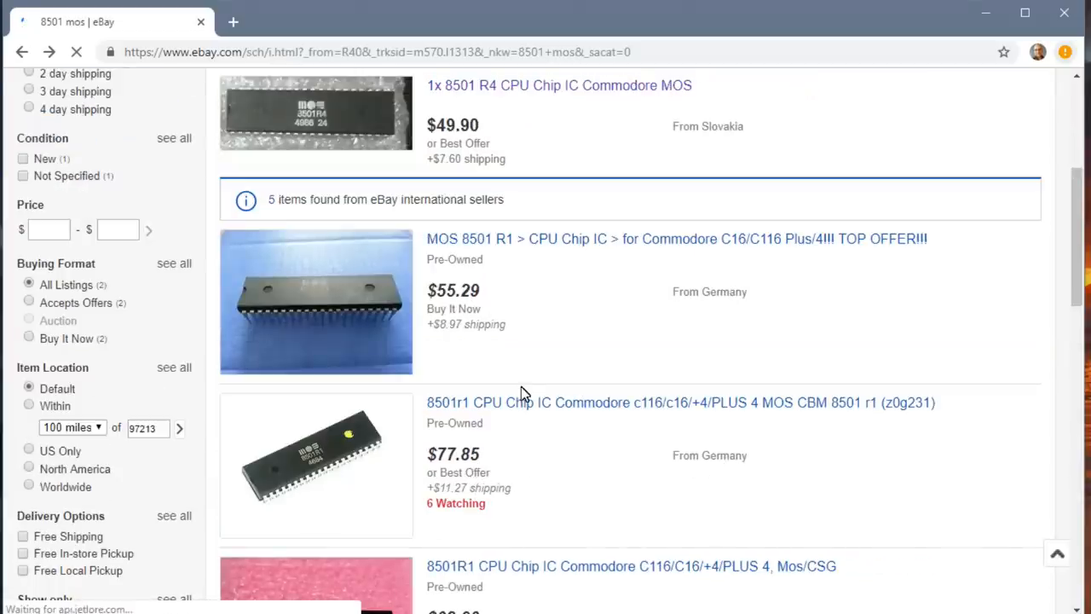
Open the German '8501r1 CPU Chip IC Commodore c116/c16/+4' listing priced EUR 69.00.
click(680, 403)
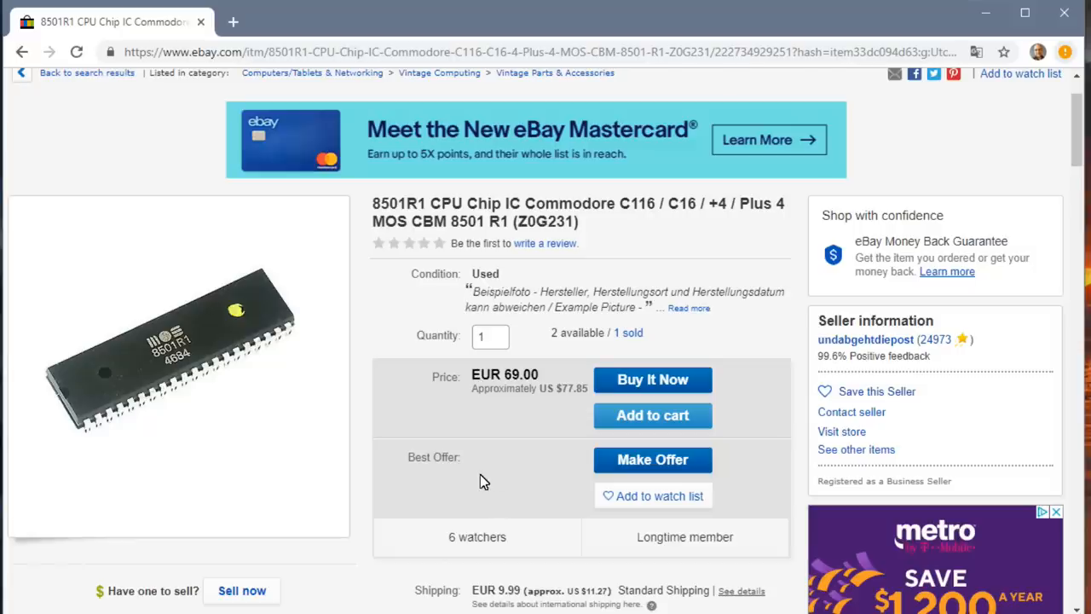
mouse_move(487, 455)
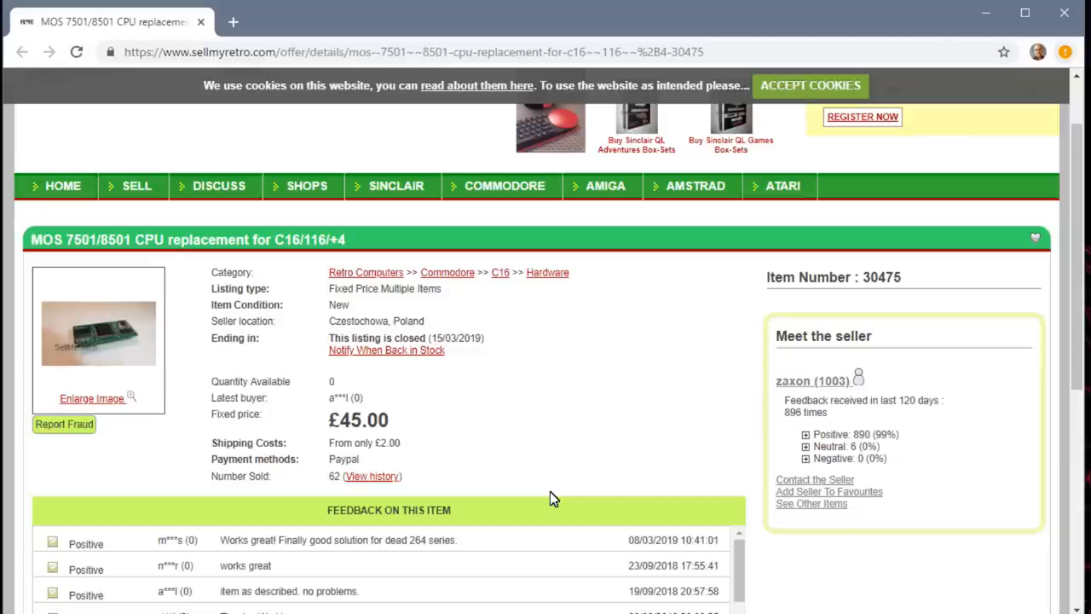
mouse_move(567, 484)
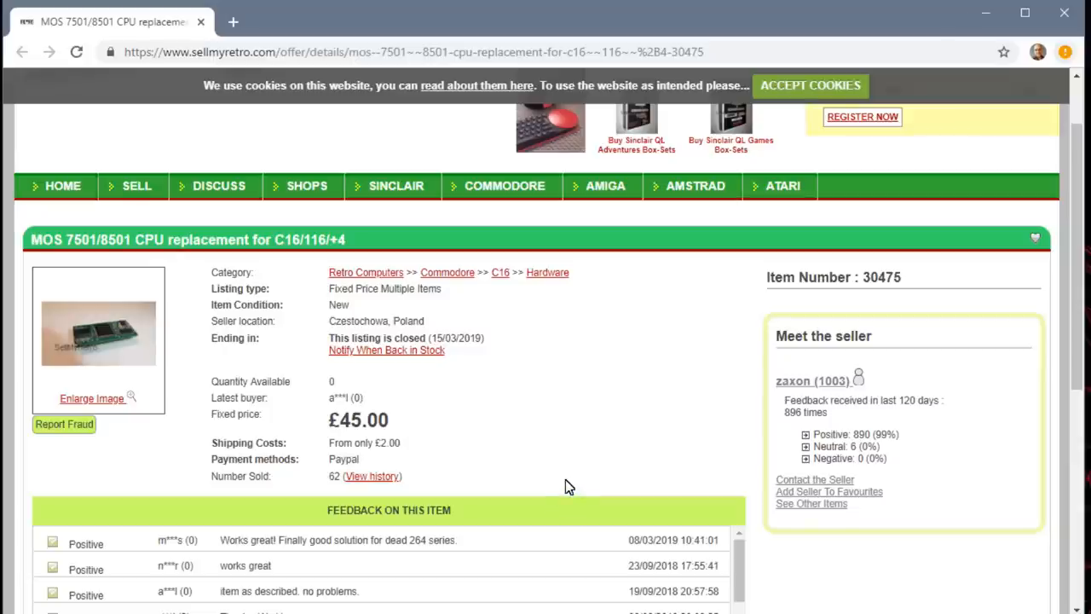
mouse_move(190, 324)
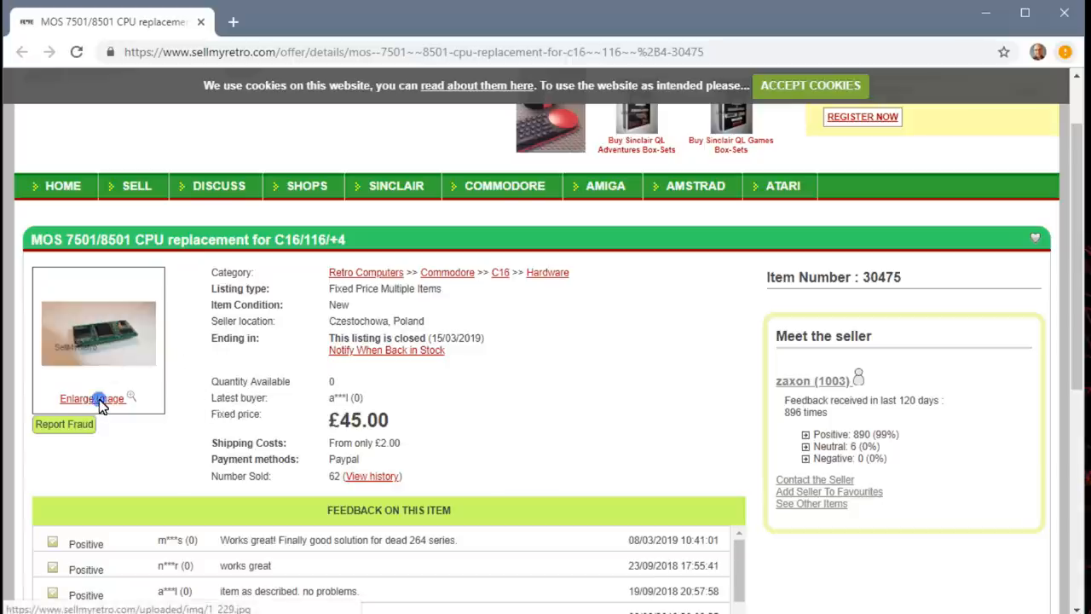
click(92, 397)
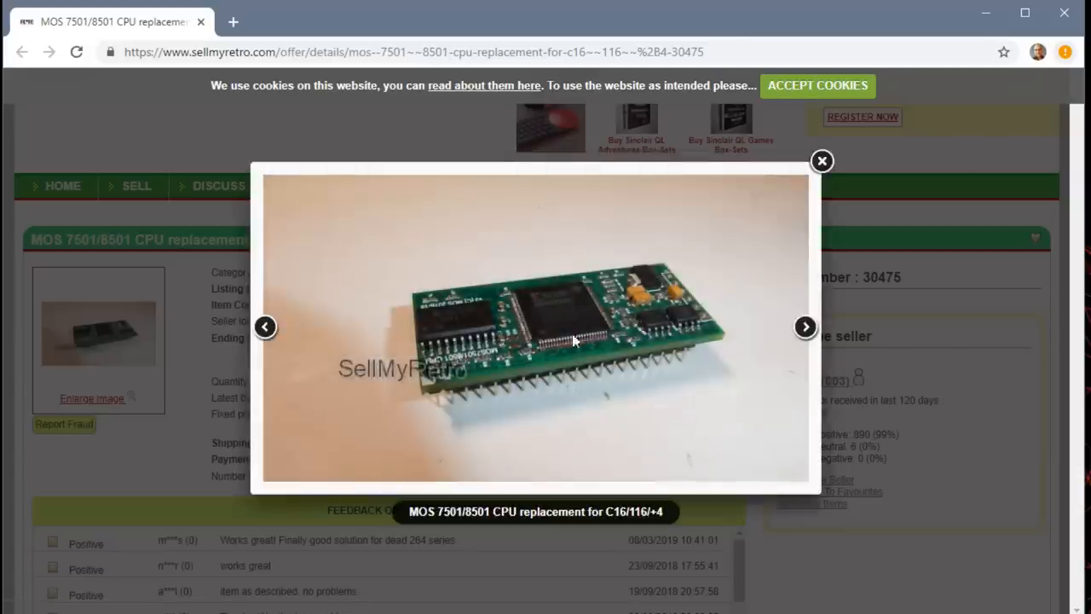
mouse_move(565, 318)
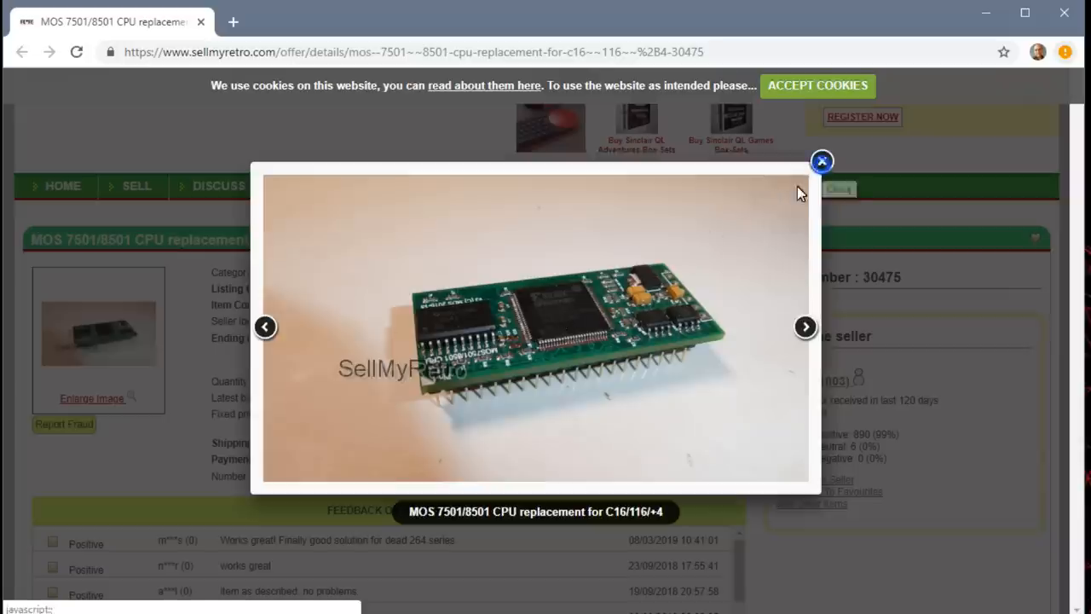
click(821, 160)
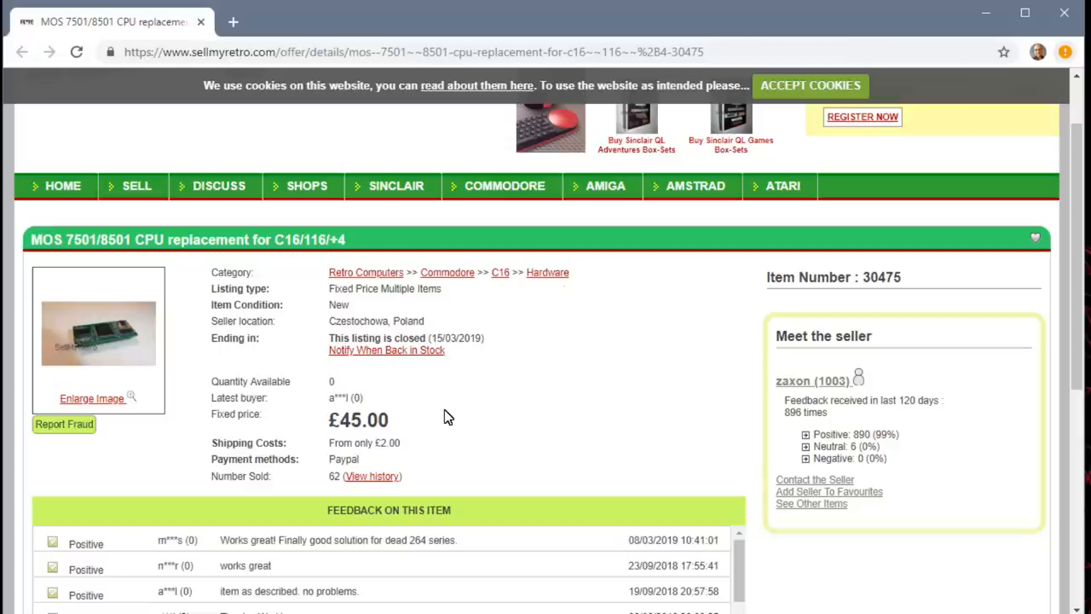
mouse_move(442, 419)
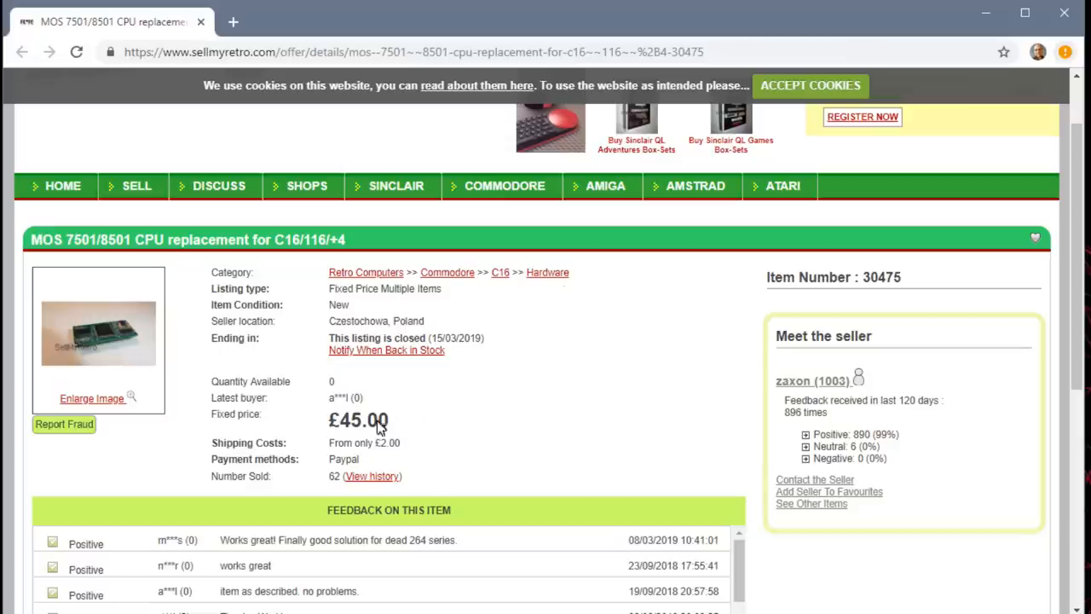
double_click(355, 419)
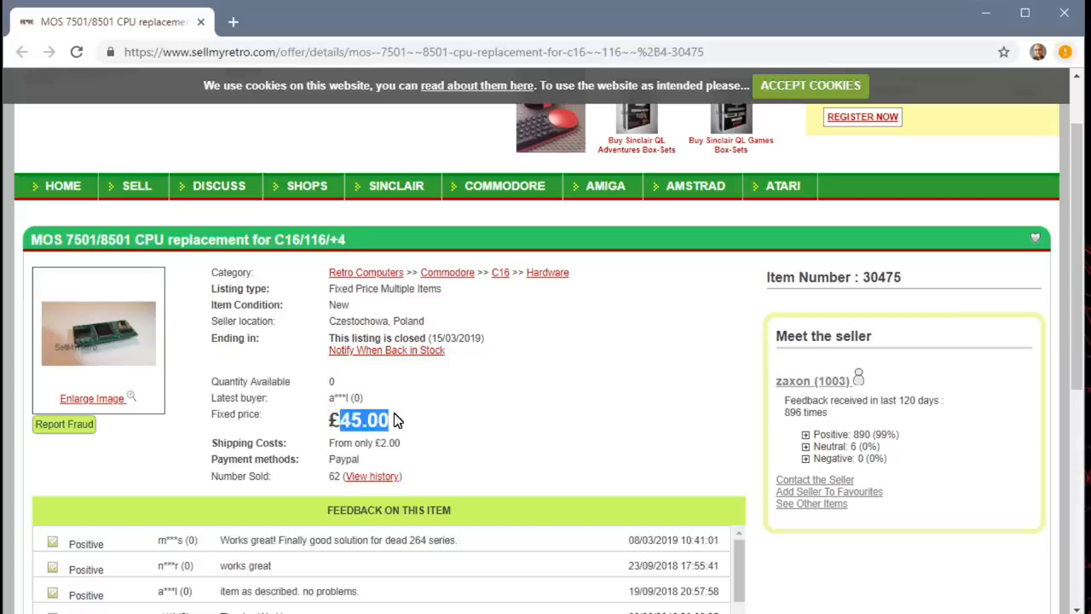
mouse_move(381, 347)
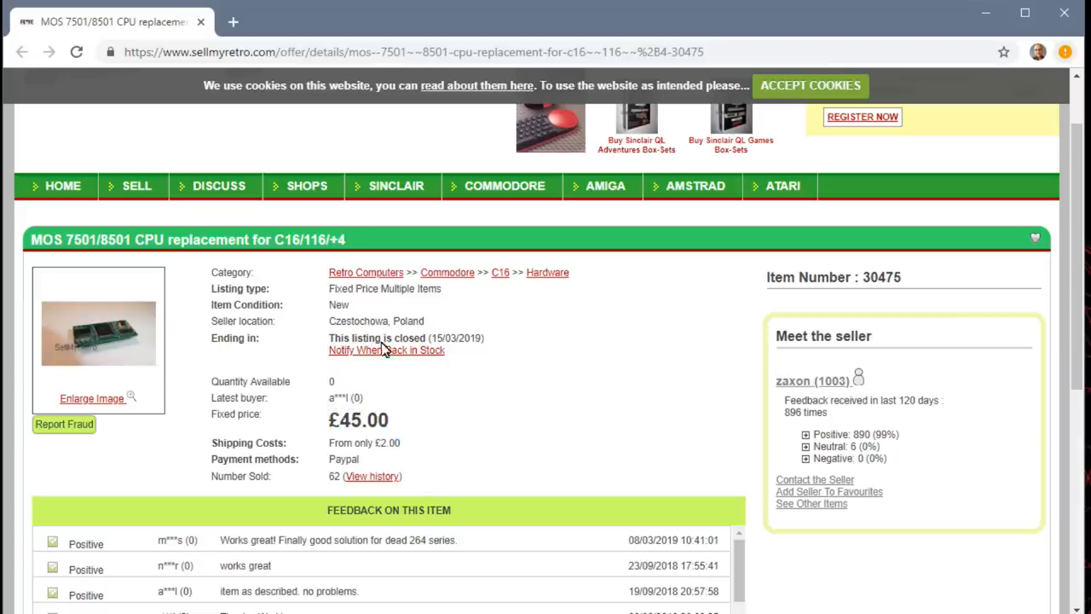
mouse_move(682, 550)
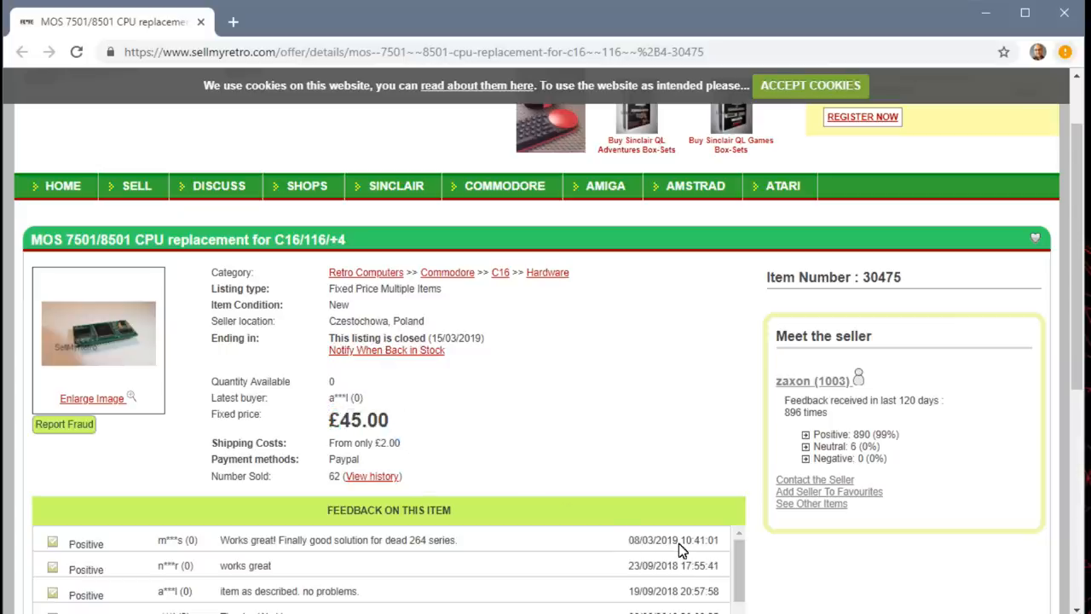
double_click(647, 540)
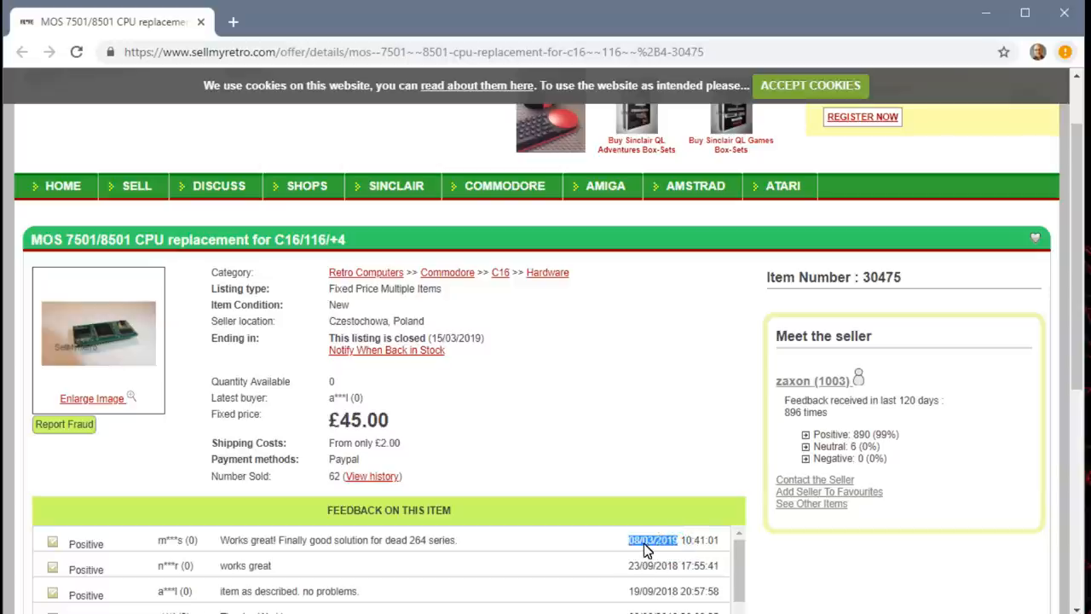
mouse_move(513, 408)
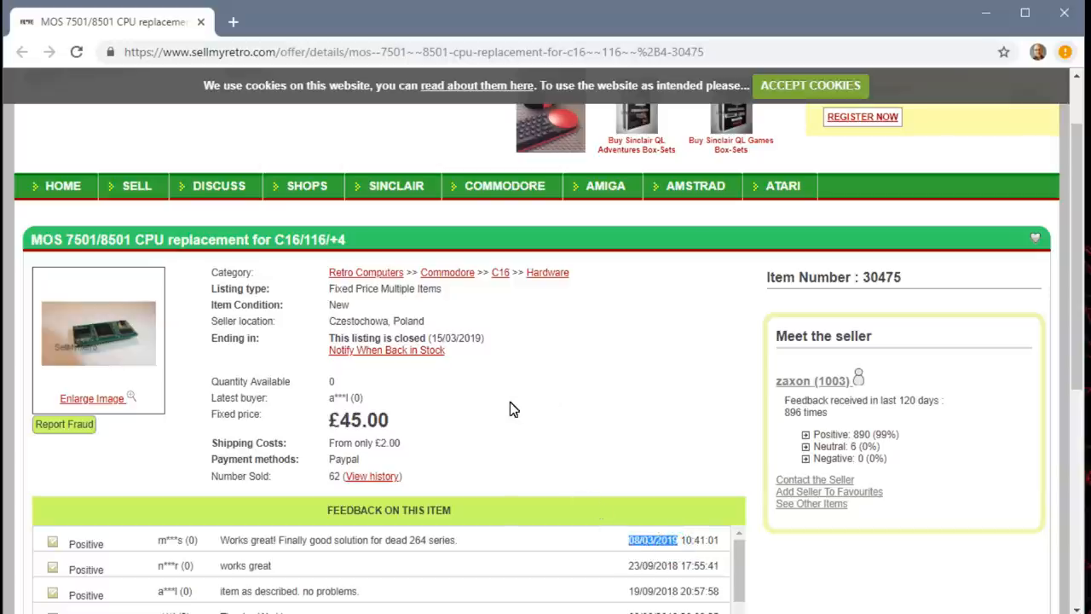